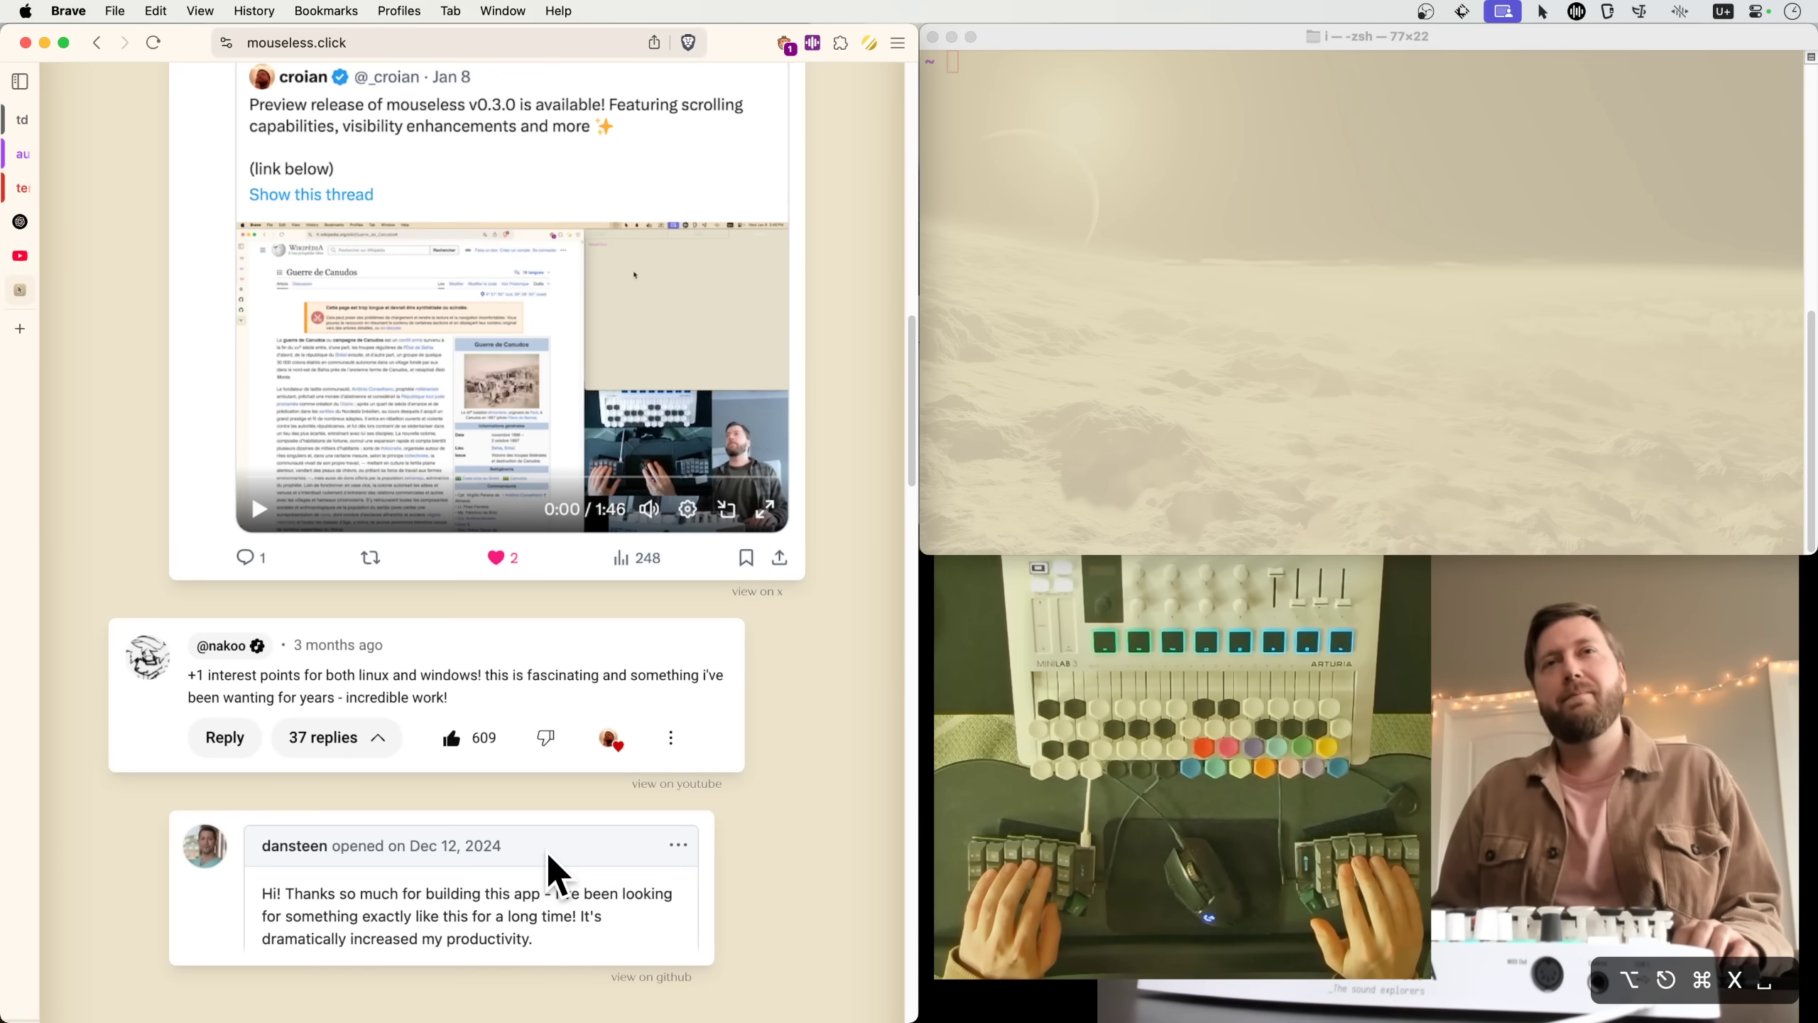
Scroll the mouseless.click page up to the 'What people are saying' testimonials.
{"action": "scroll", "scroll_direction": "up", "scroll_amount": 3}
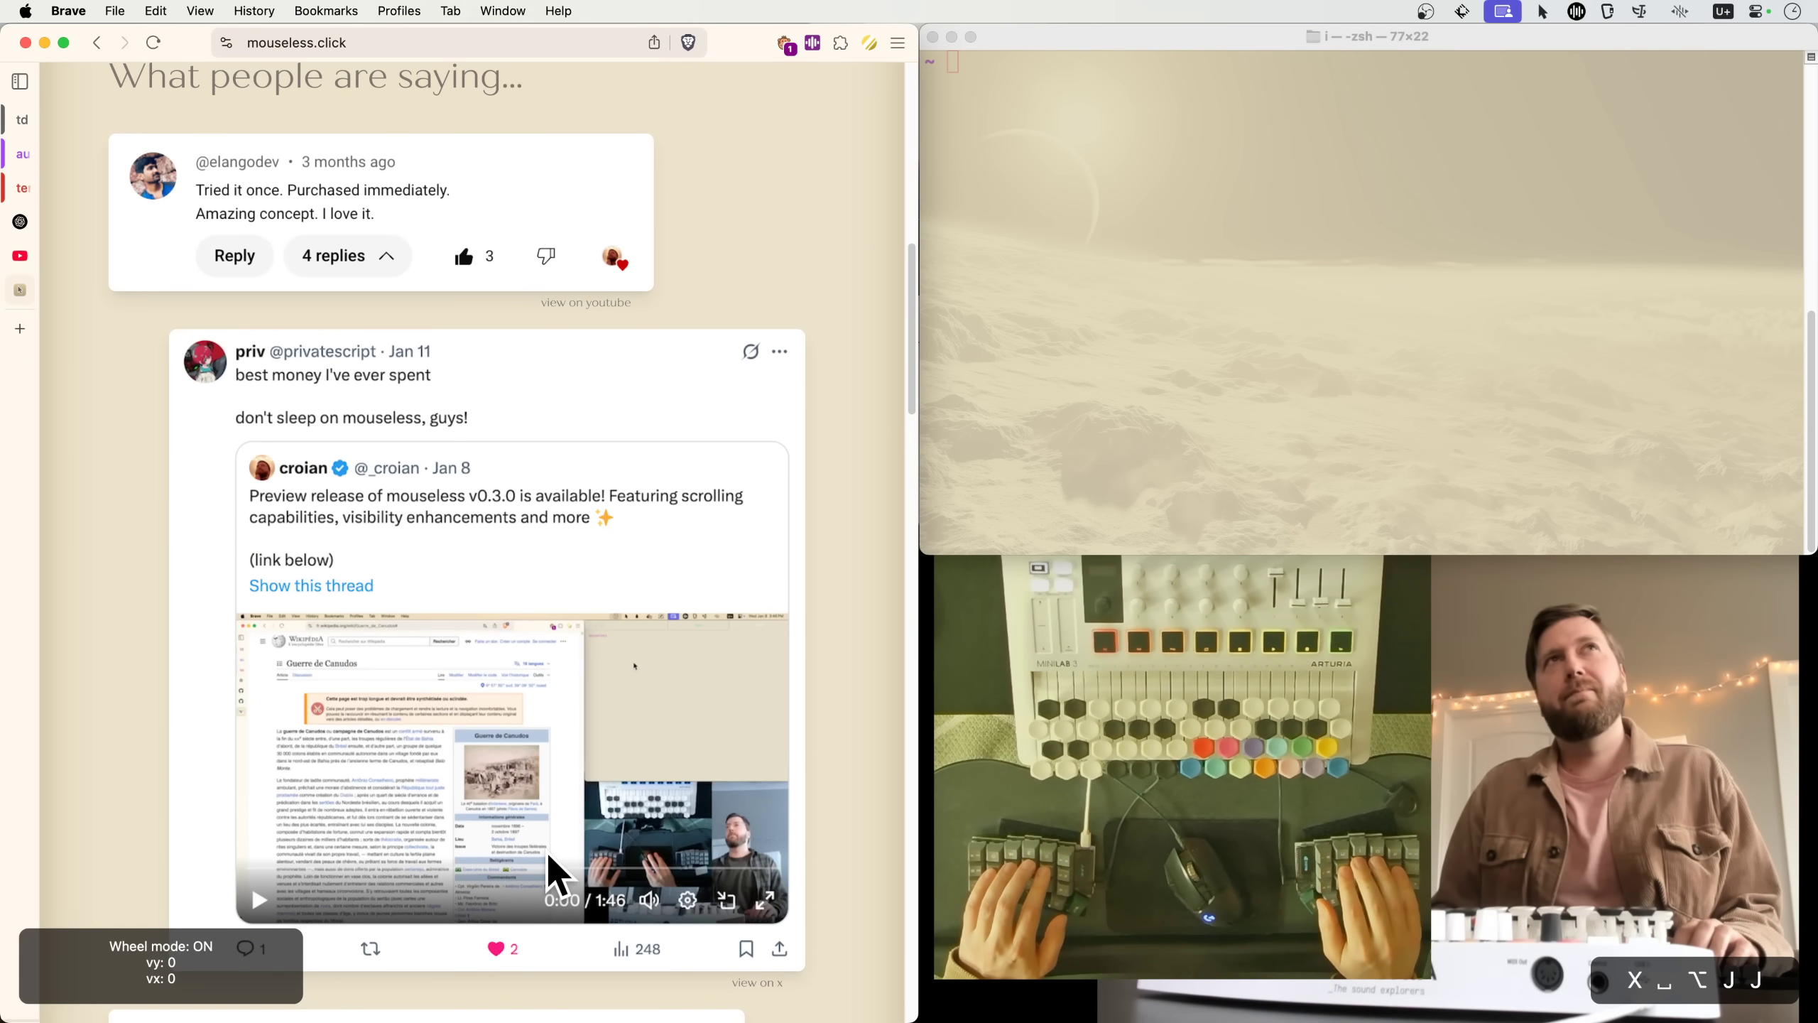
{"action": "scroll", "scroll_direction": "up", "scroll_amount": 3}
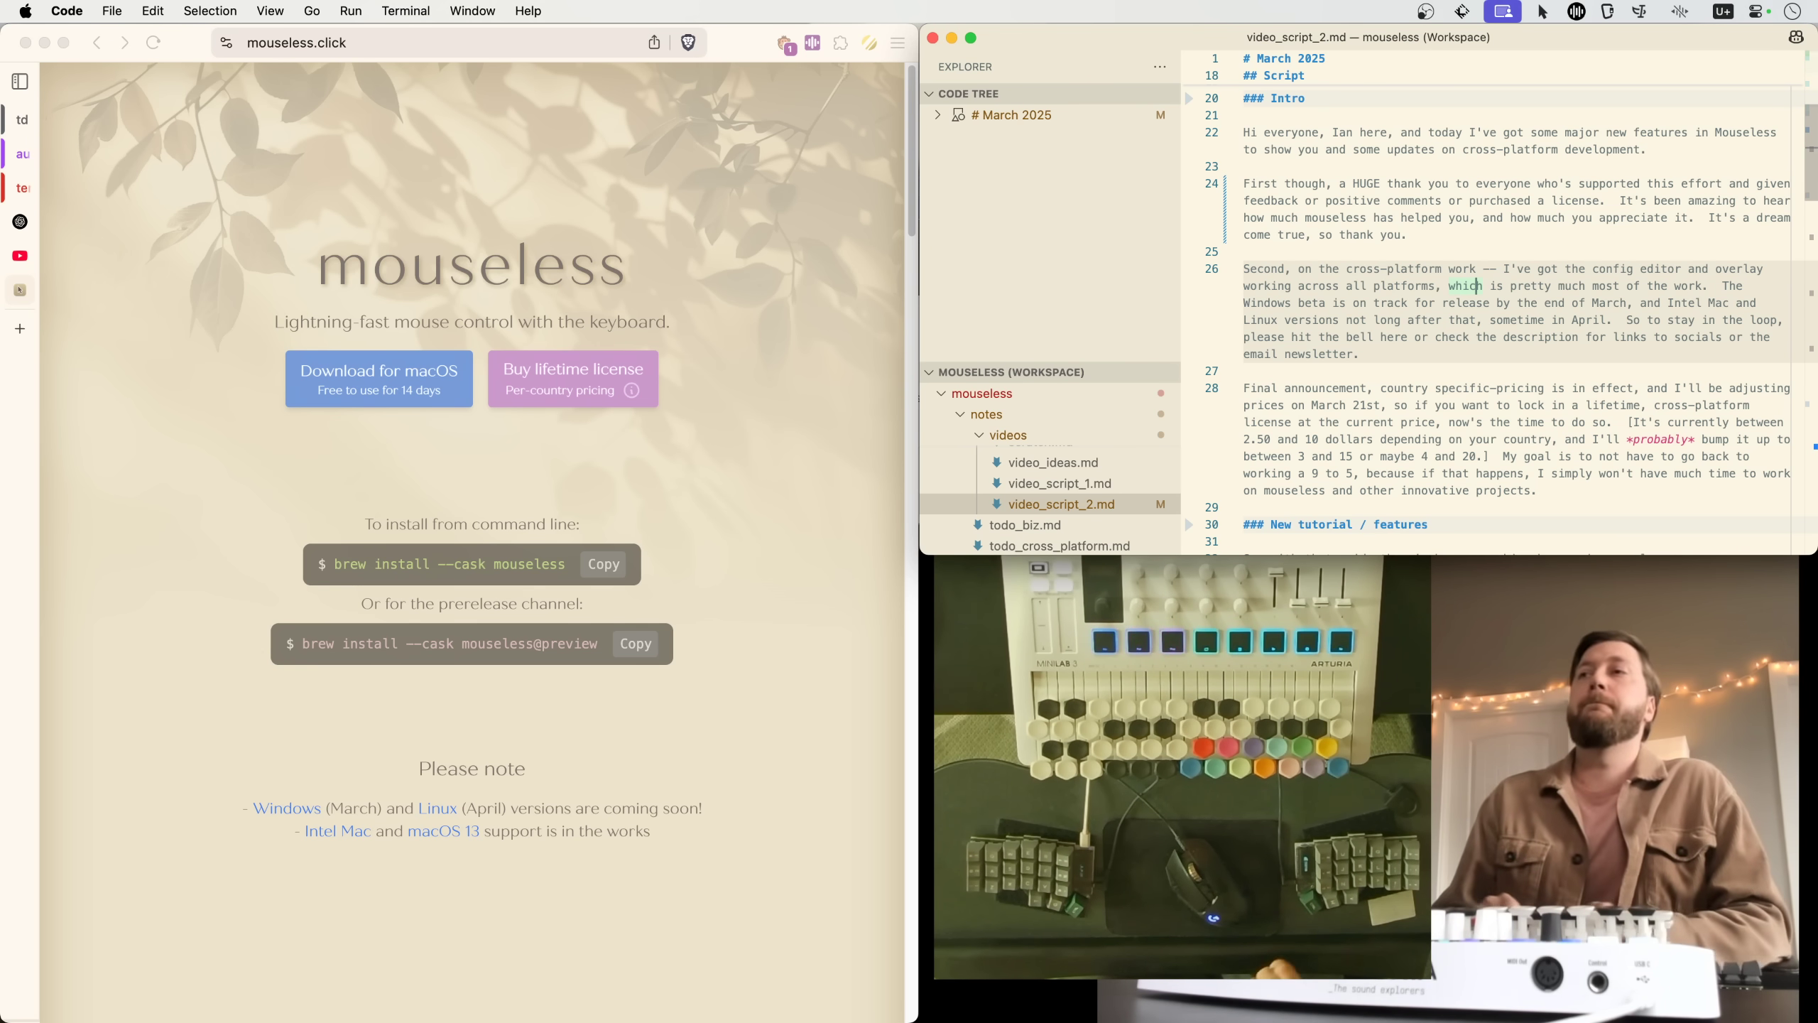
{"action": "mouse_move", "coordinate": [1476, 141]}
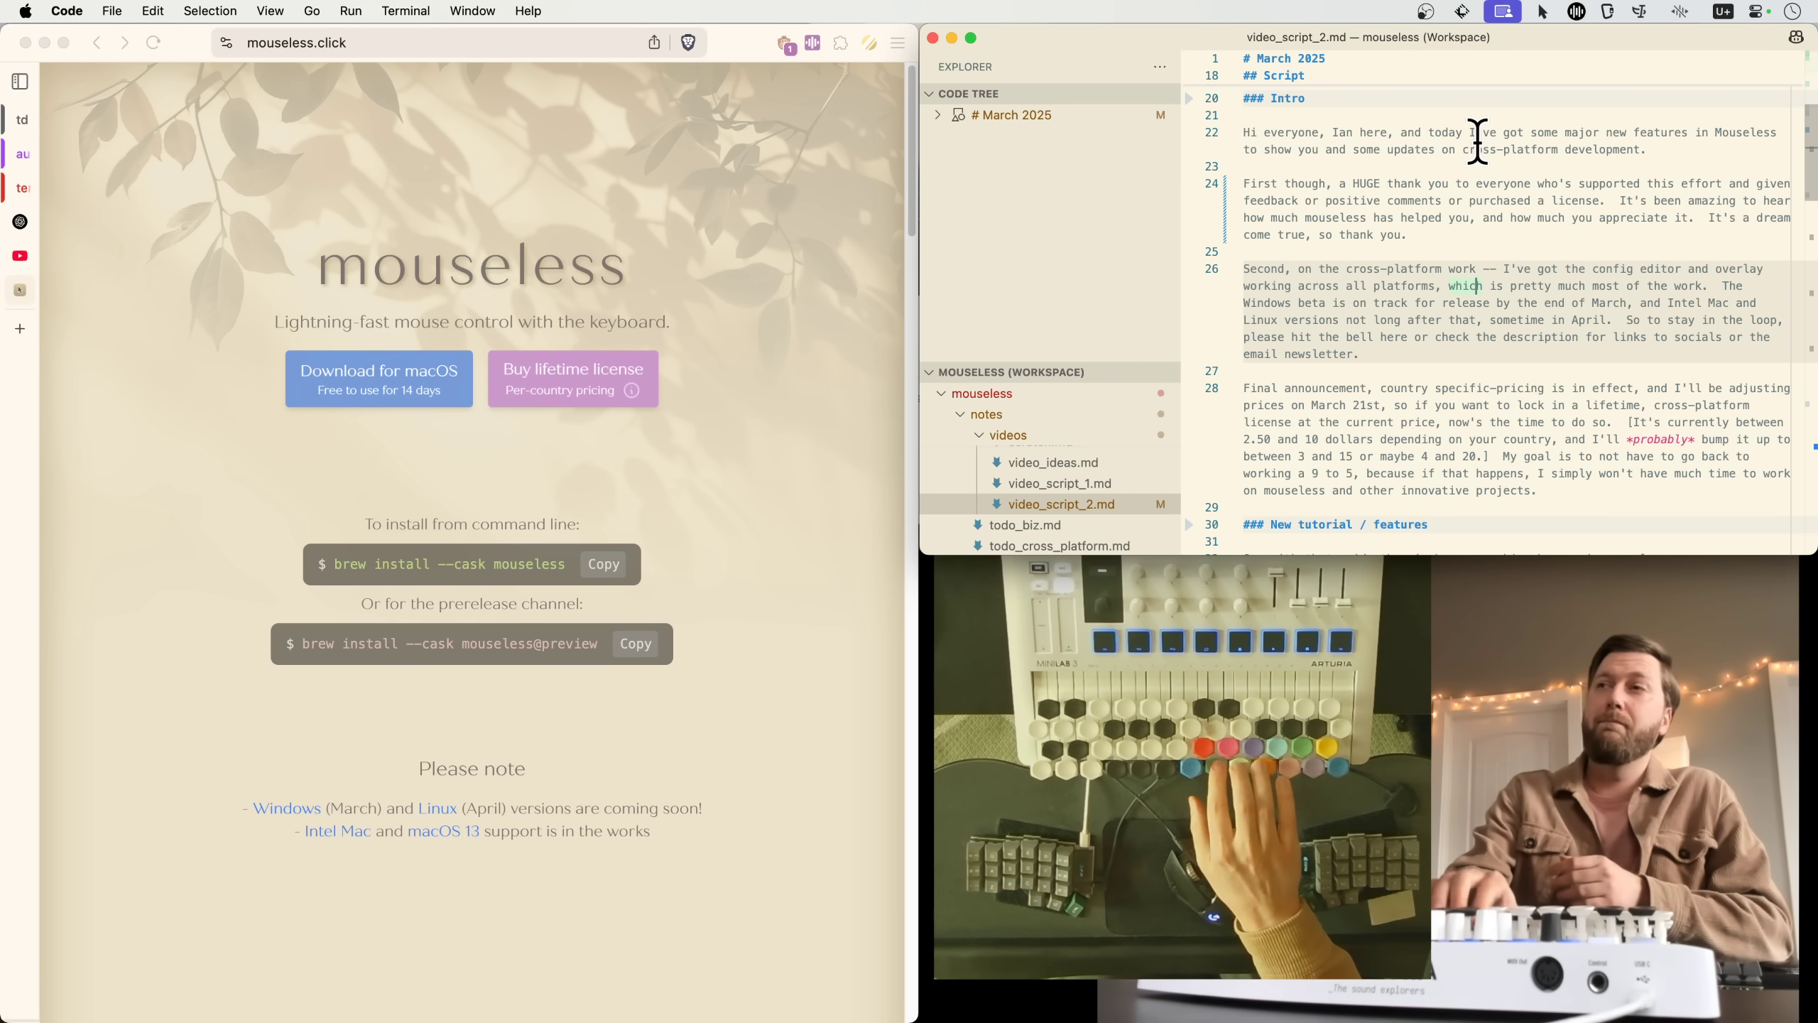
Scroll video_script_2.md down from the Intro toward the features section.
{"action": "scroll", "scroll_direction": "down", "scroll_amount": 3}
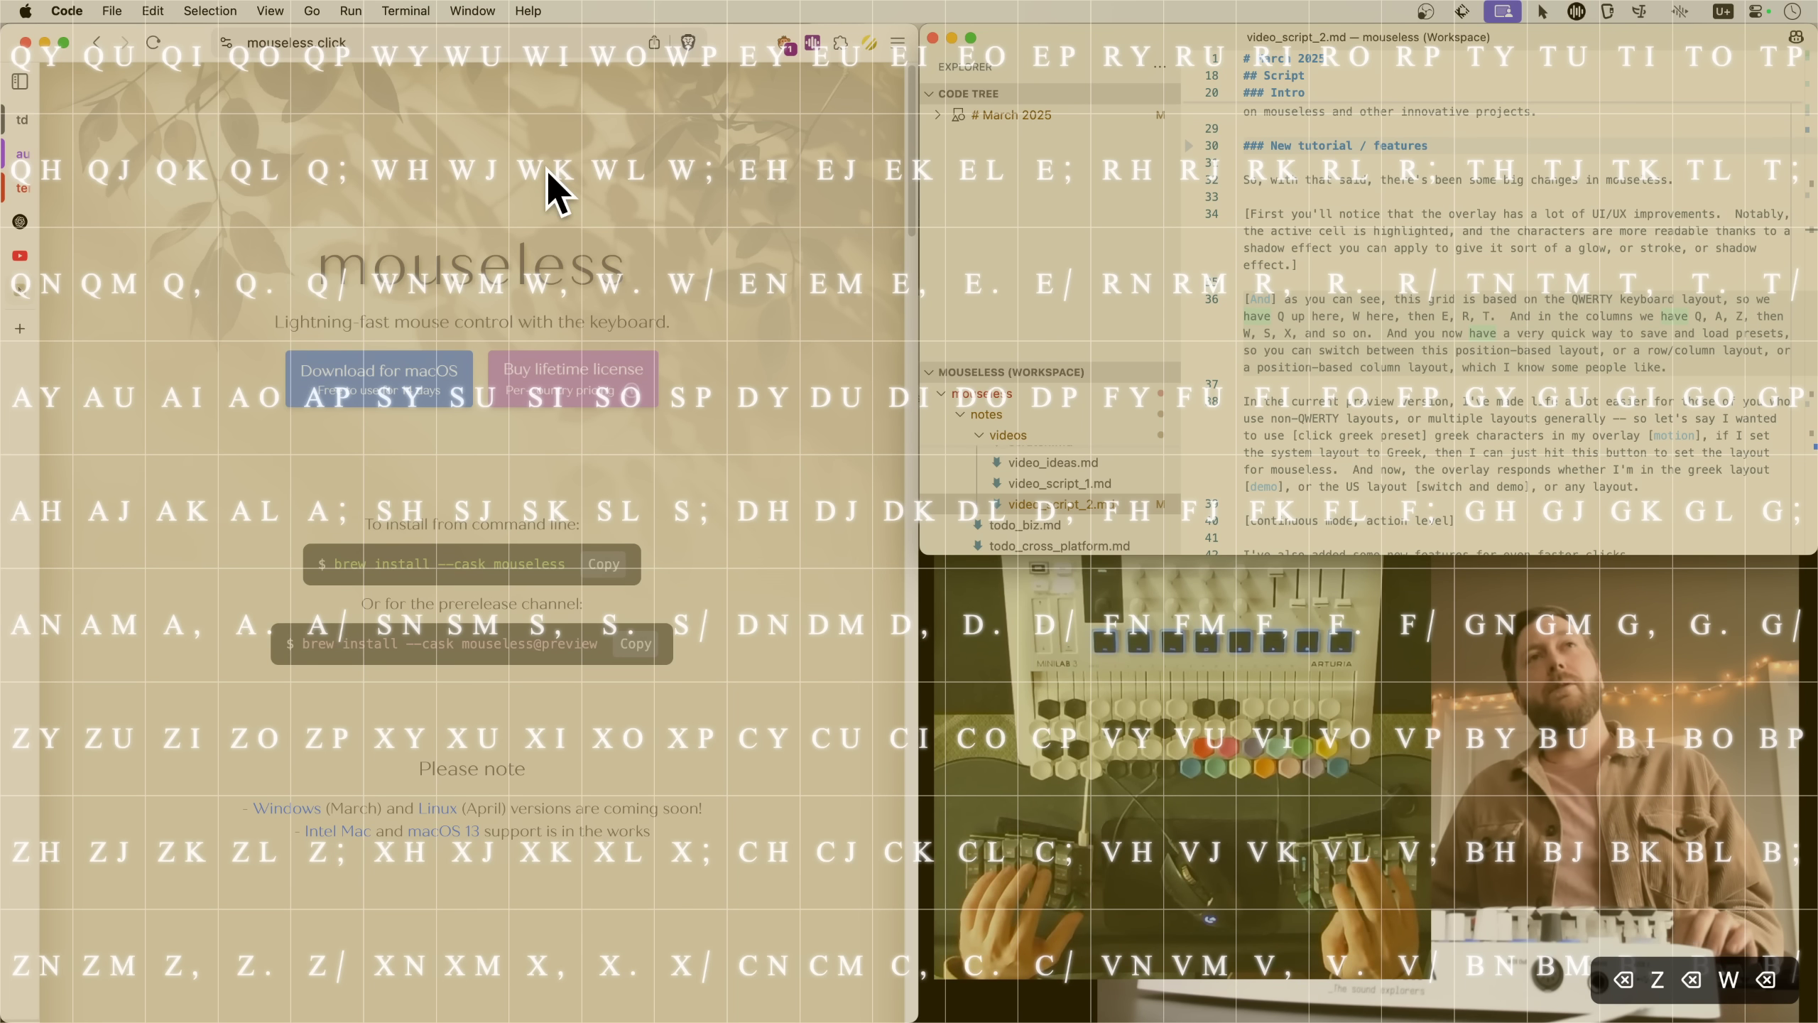
{"action": "mouse_move", "coordinate": [557, 876]}
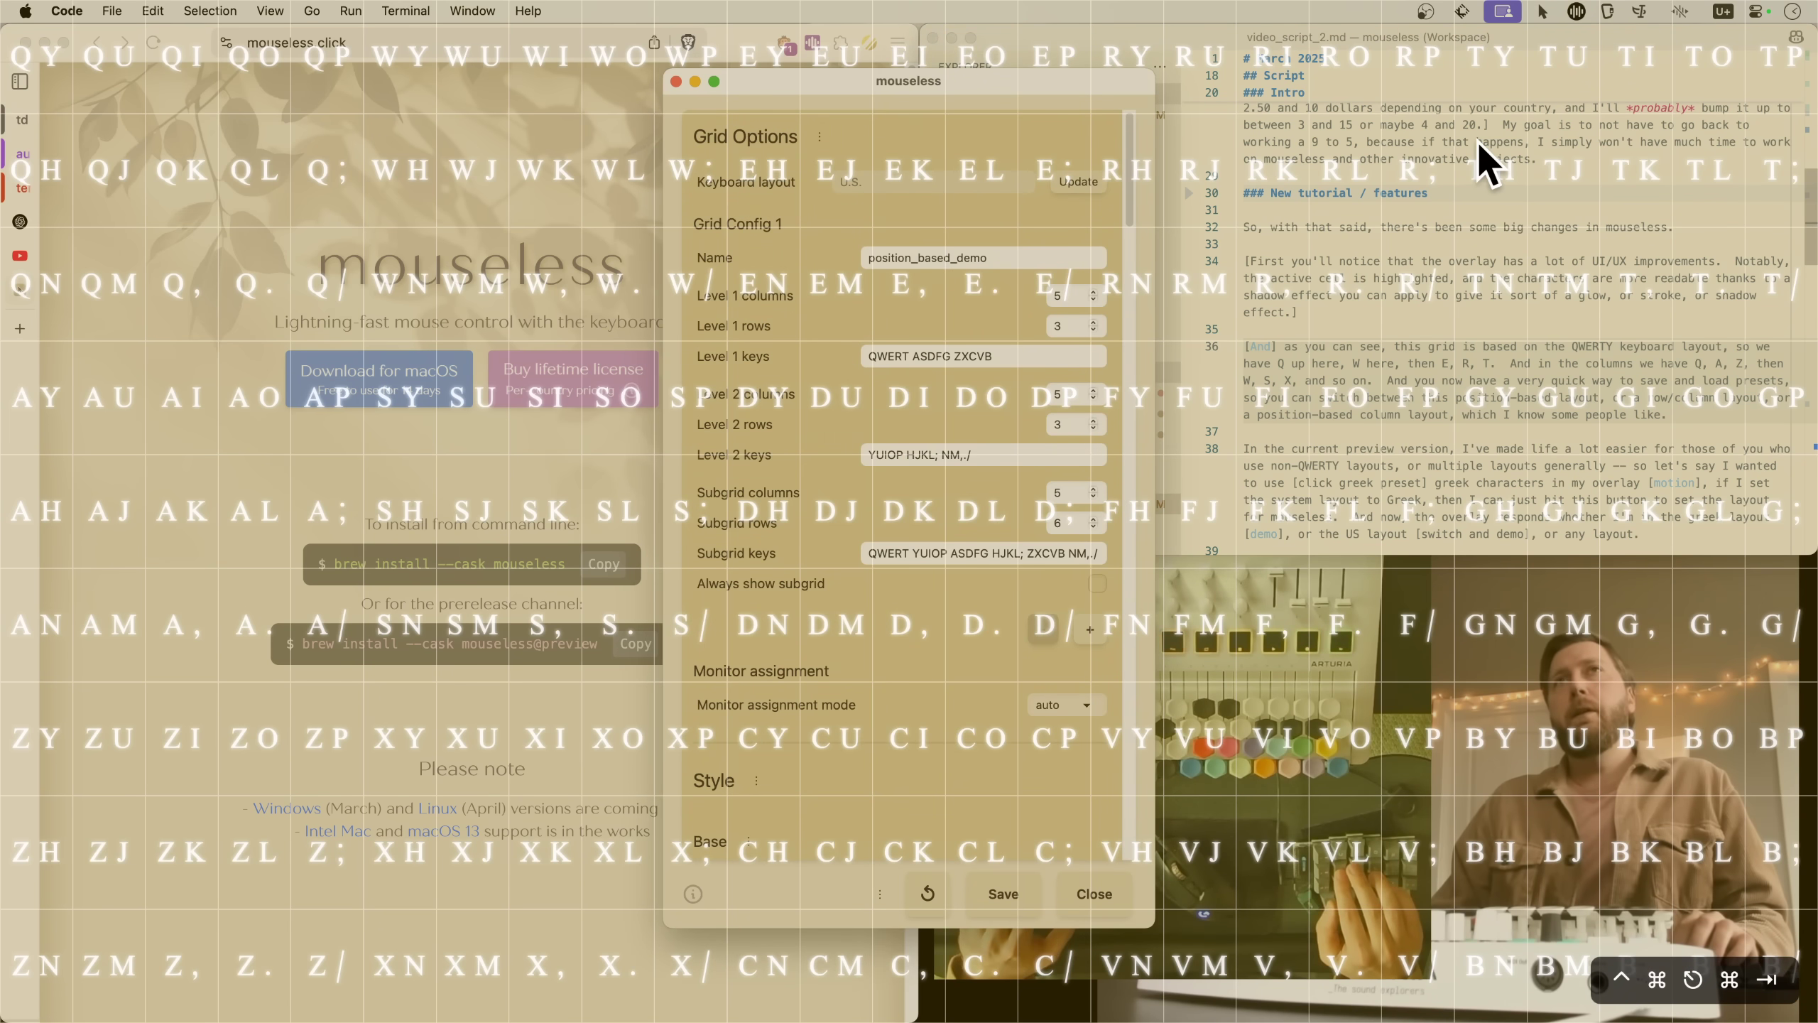
{"action": "left_click", "coordinate": [819, 136]}
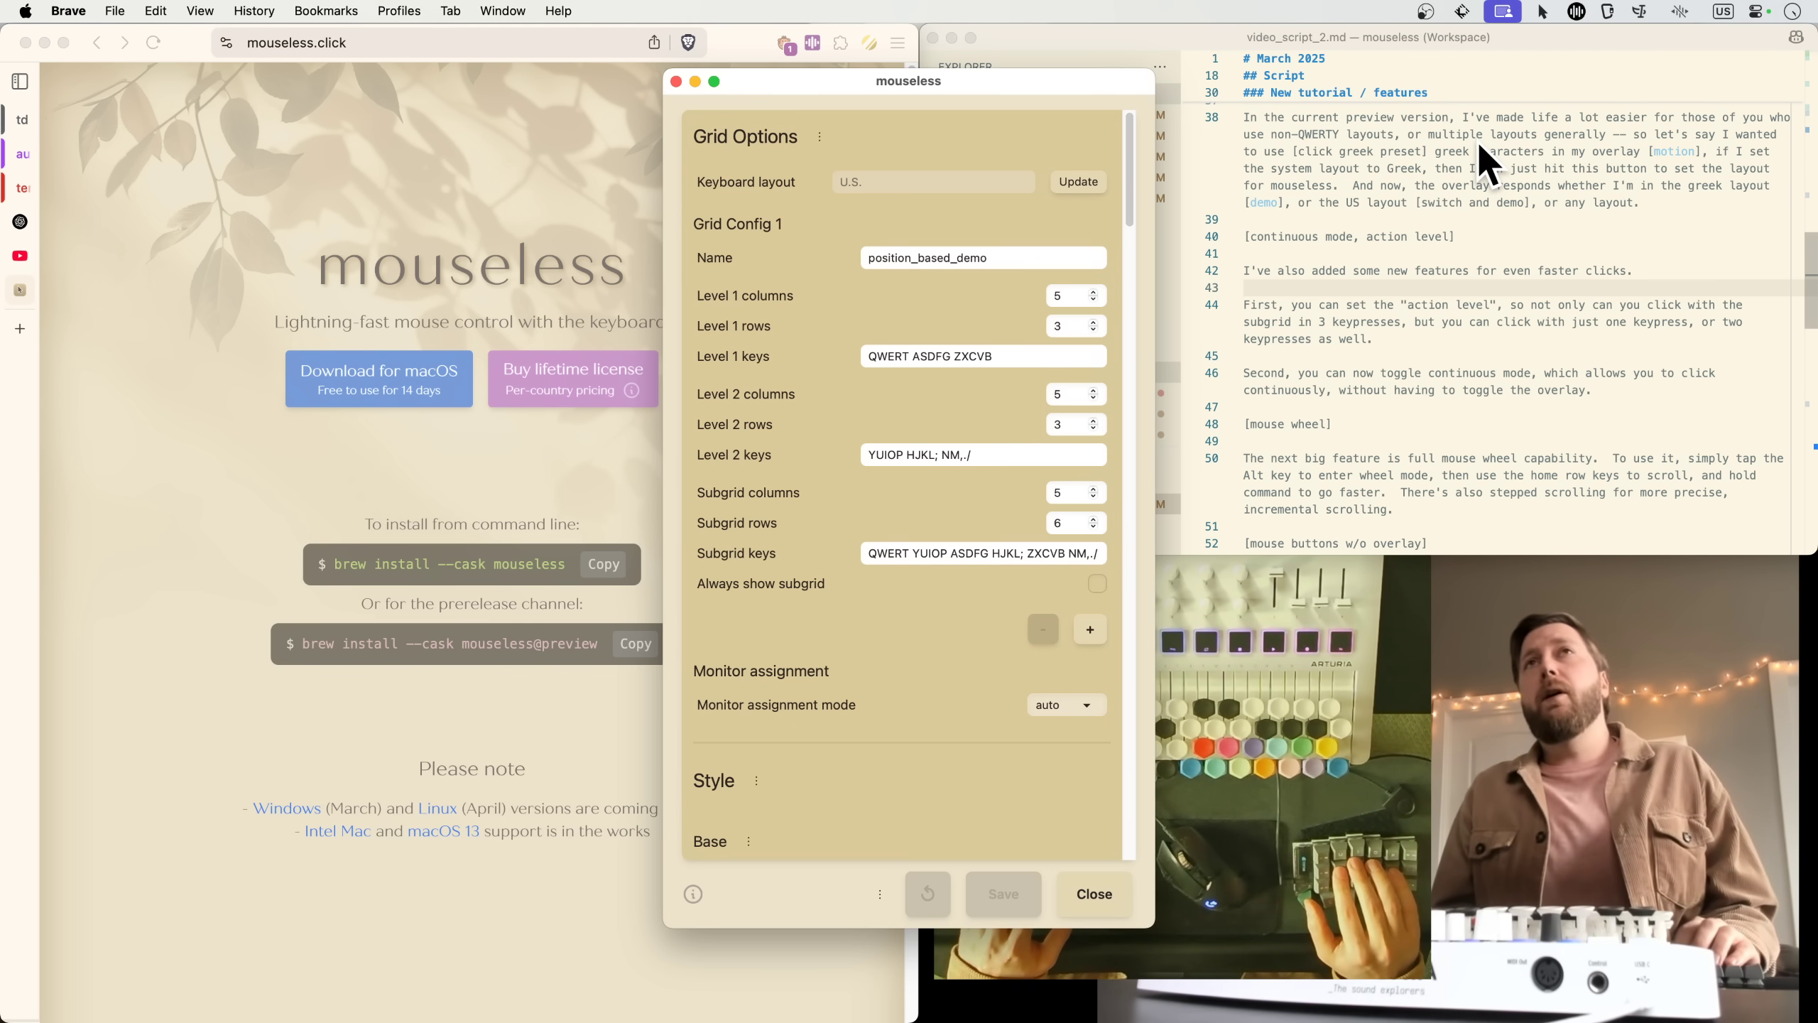
Load the Greek grid preset and update the keyboard layout to the system layout.
{"action": "left_click", "coordinate": [819, 137]}
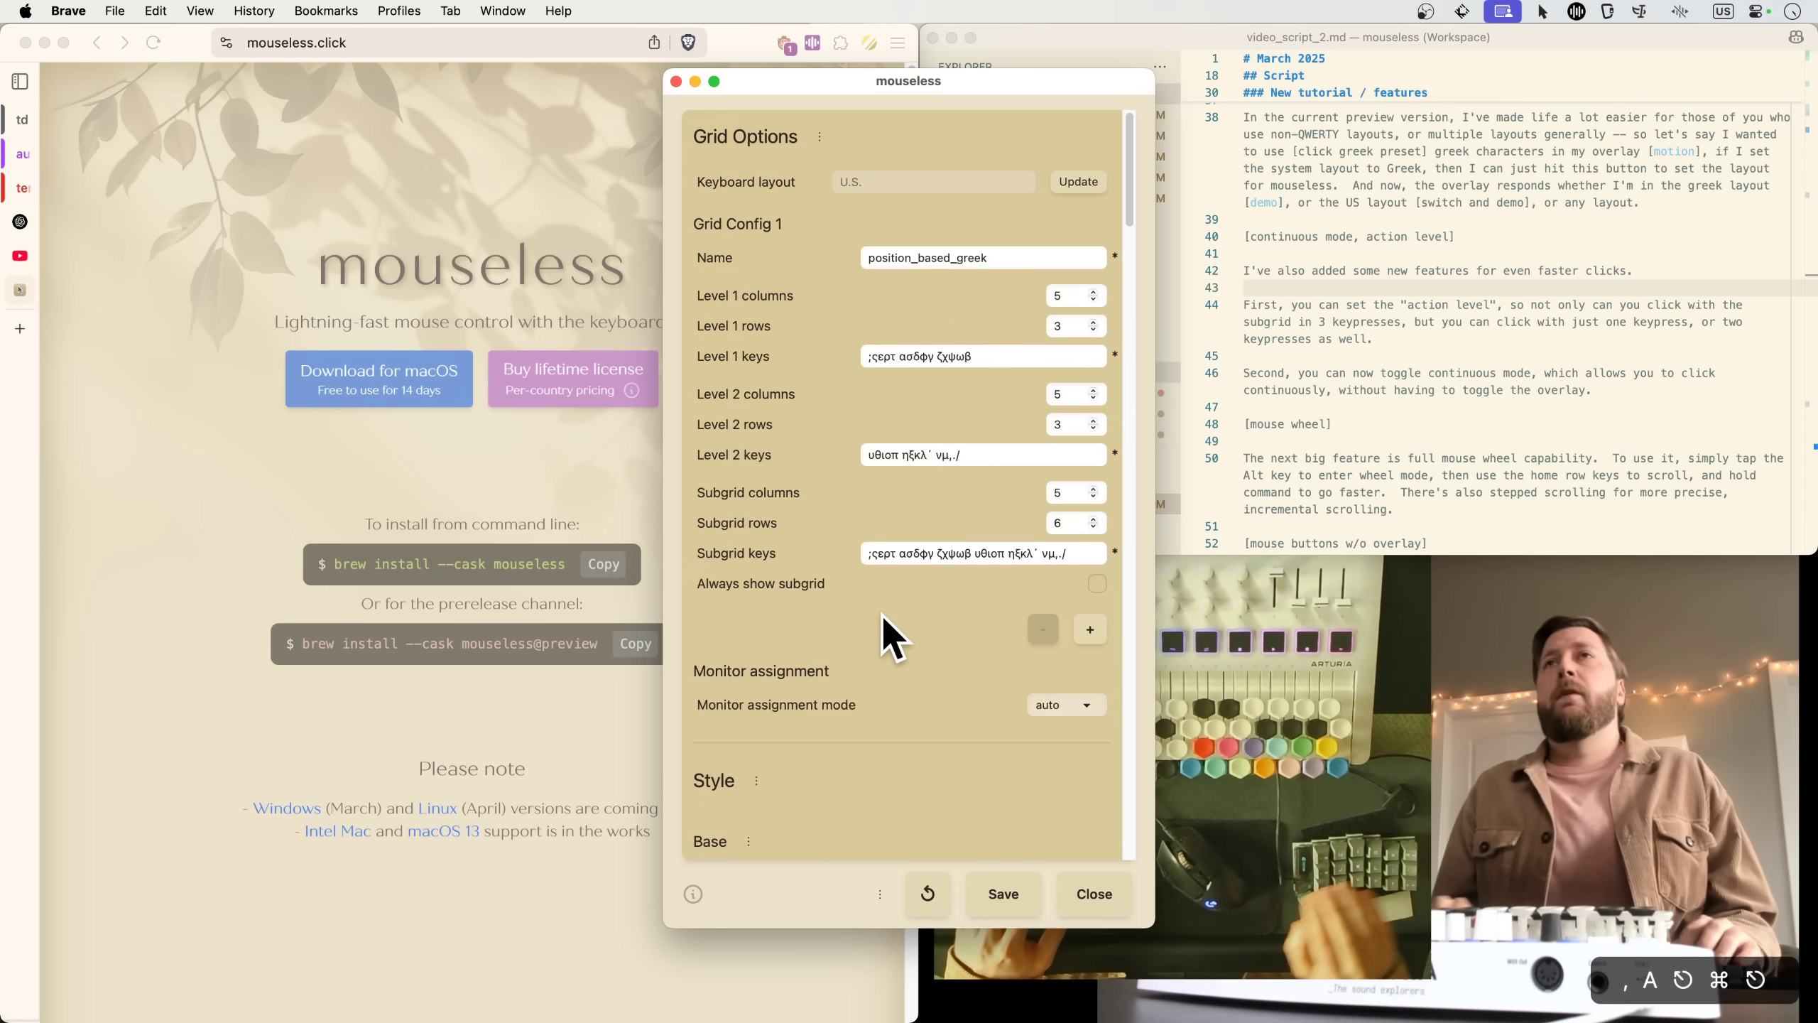
{"action": "mouse_move", "coordinate": [1050, 220]}
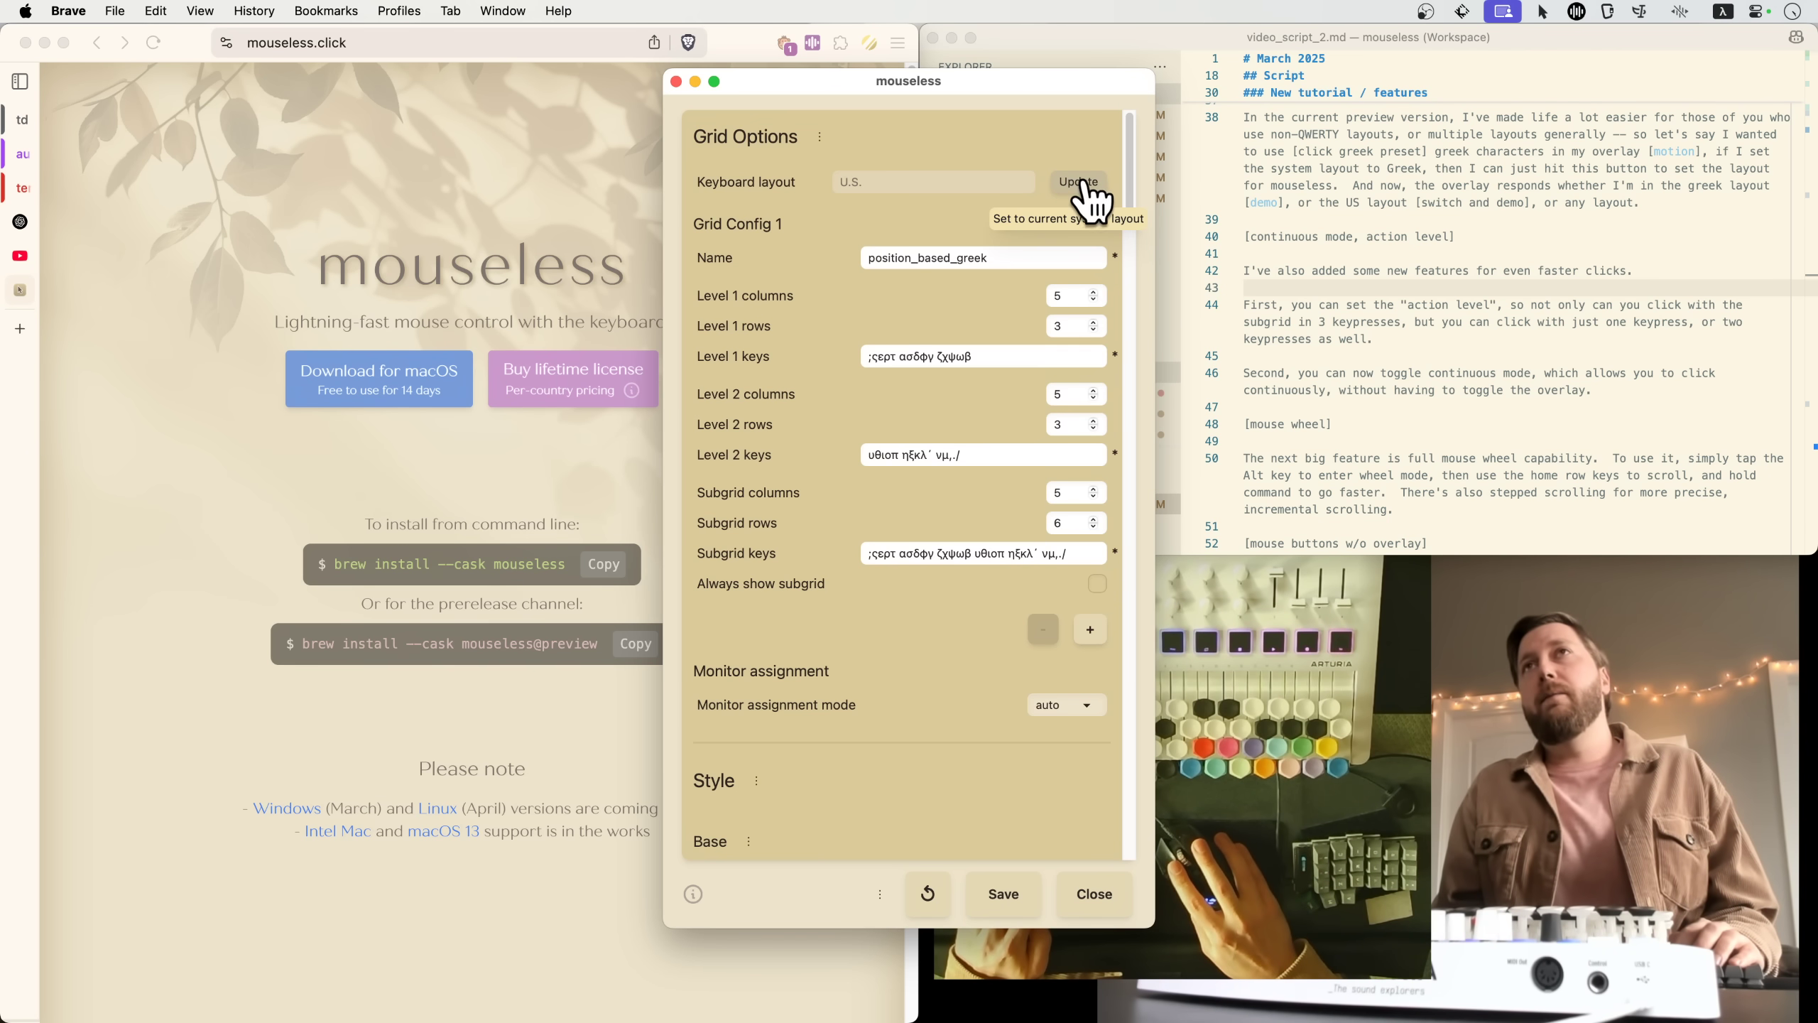
{"action": "left_click", "coordinate": [1077, 182]}
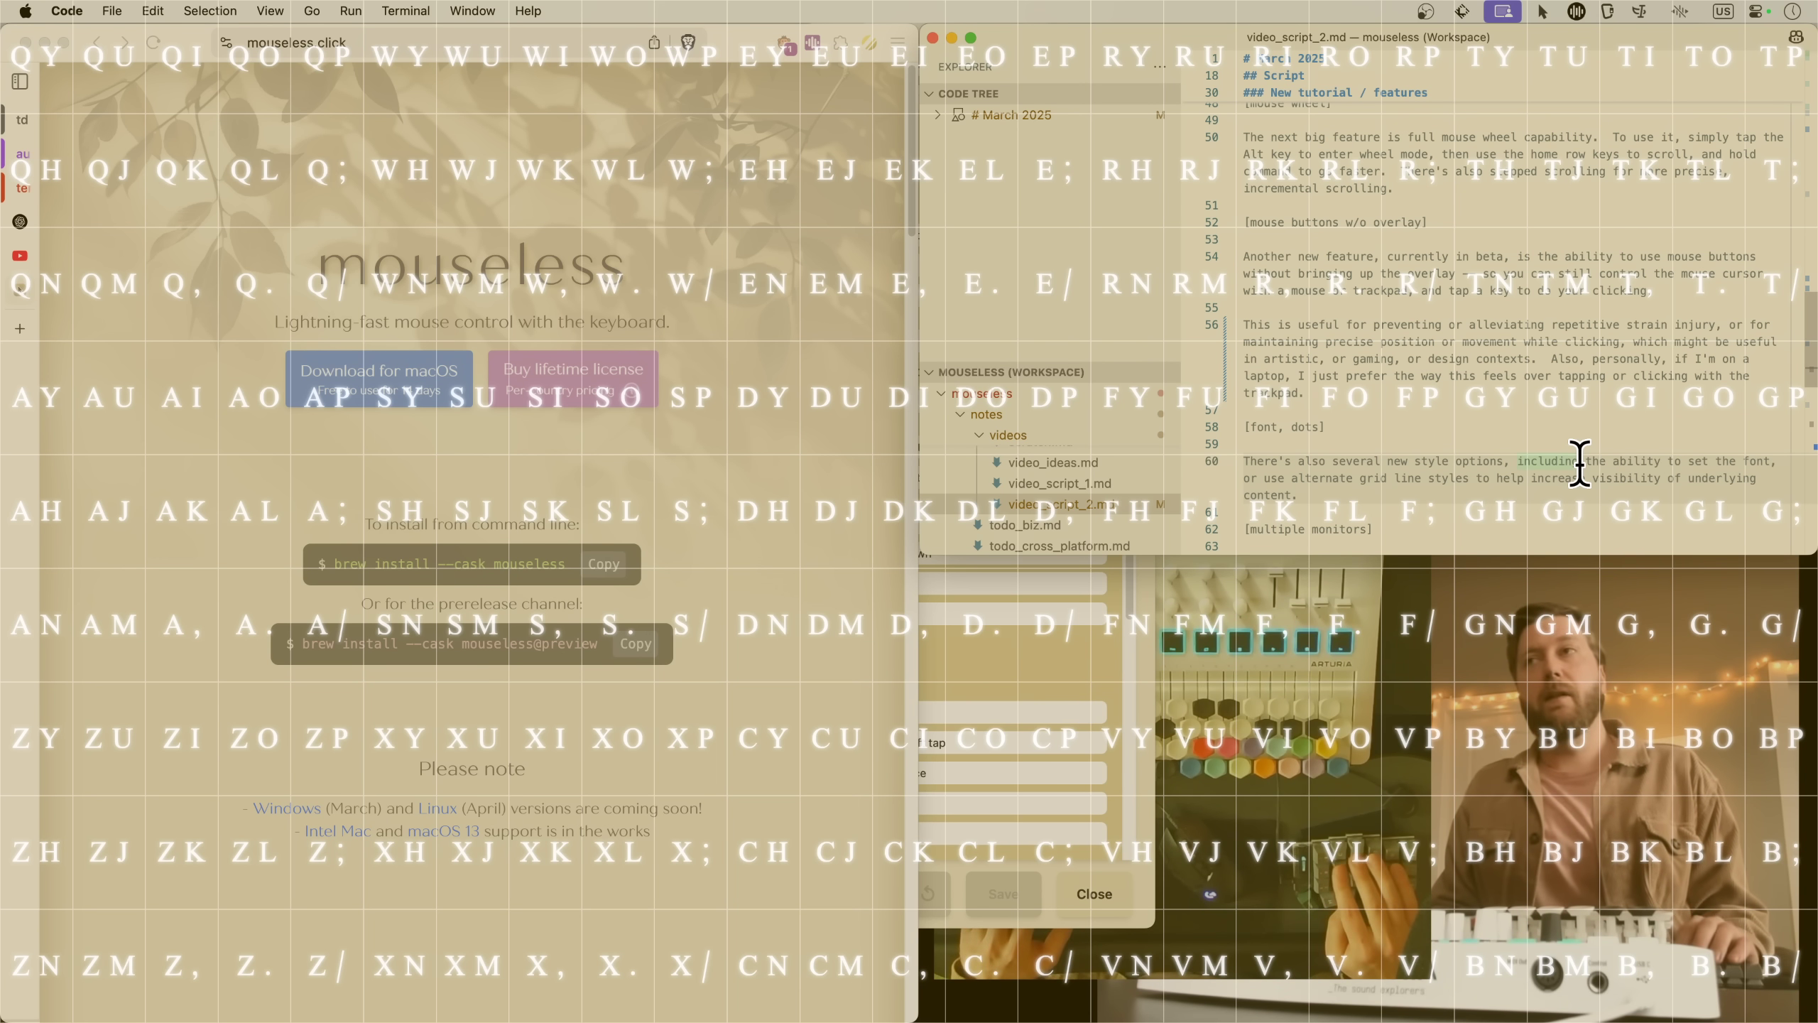
Cycle the grid action level to 2 and click through to the mouseless web page.
{"action": "left_click", "coordinate": [708, 370]}
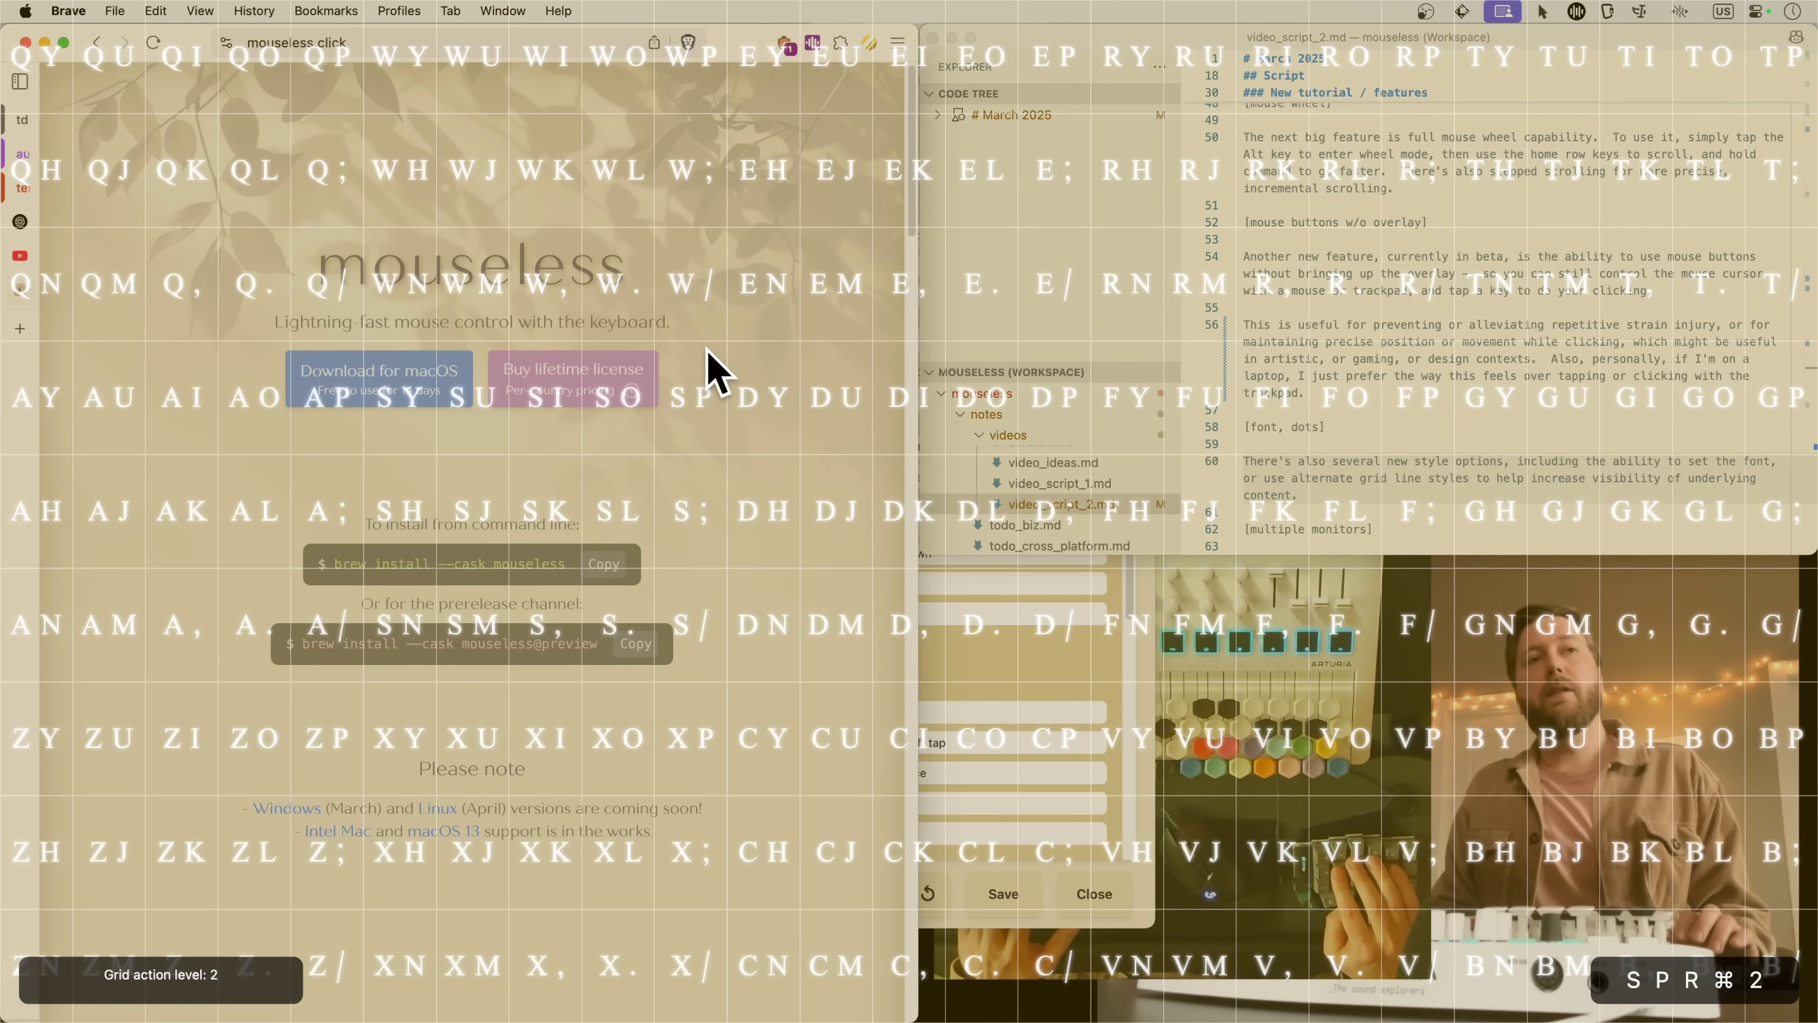
{"action": "left_click", "coordinate": [1418, 394]}
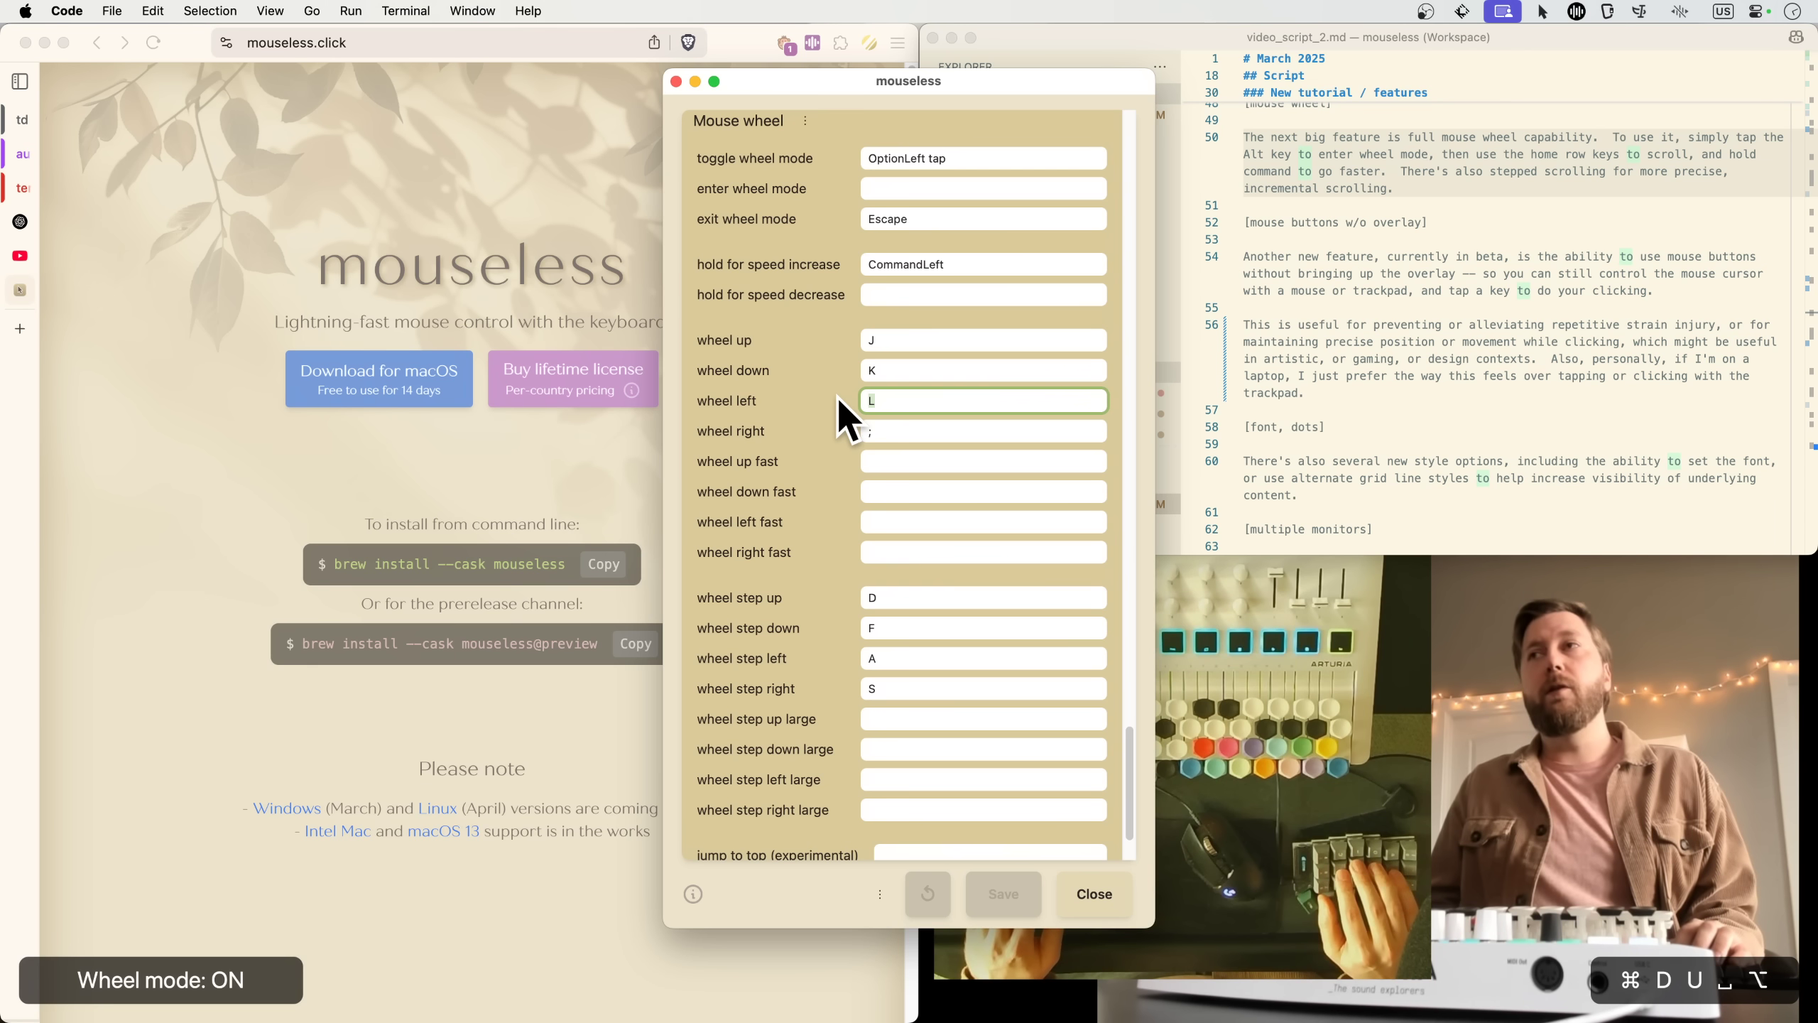
Wheel-mode scroll the config editor through the Mouse wheel and Mouse actions bindings.
{"action": "scroll", "scroll_direction": "down", "scroll_amount": 3}
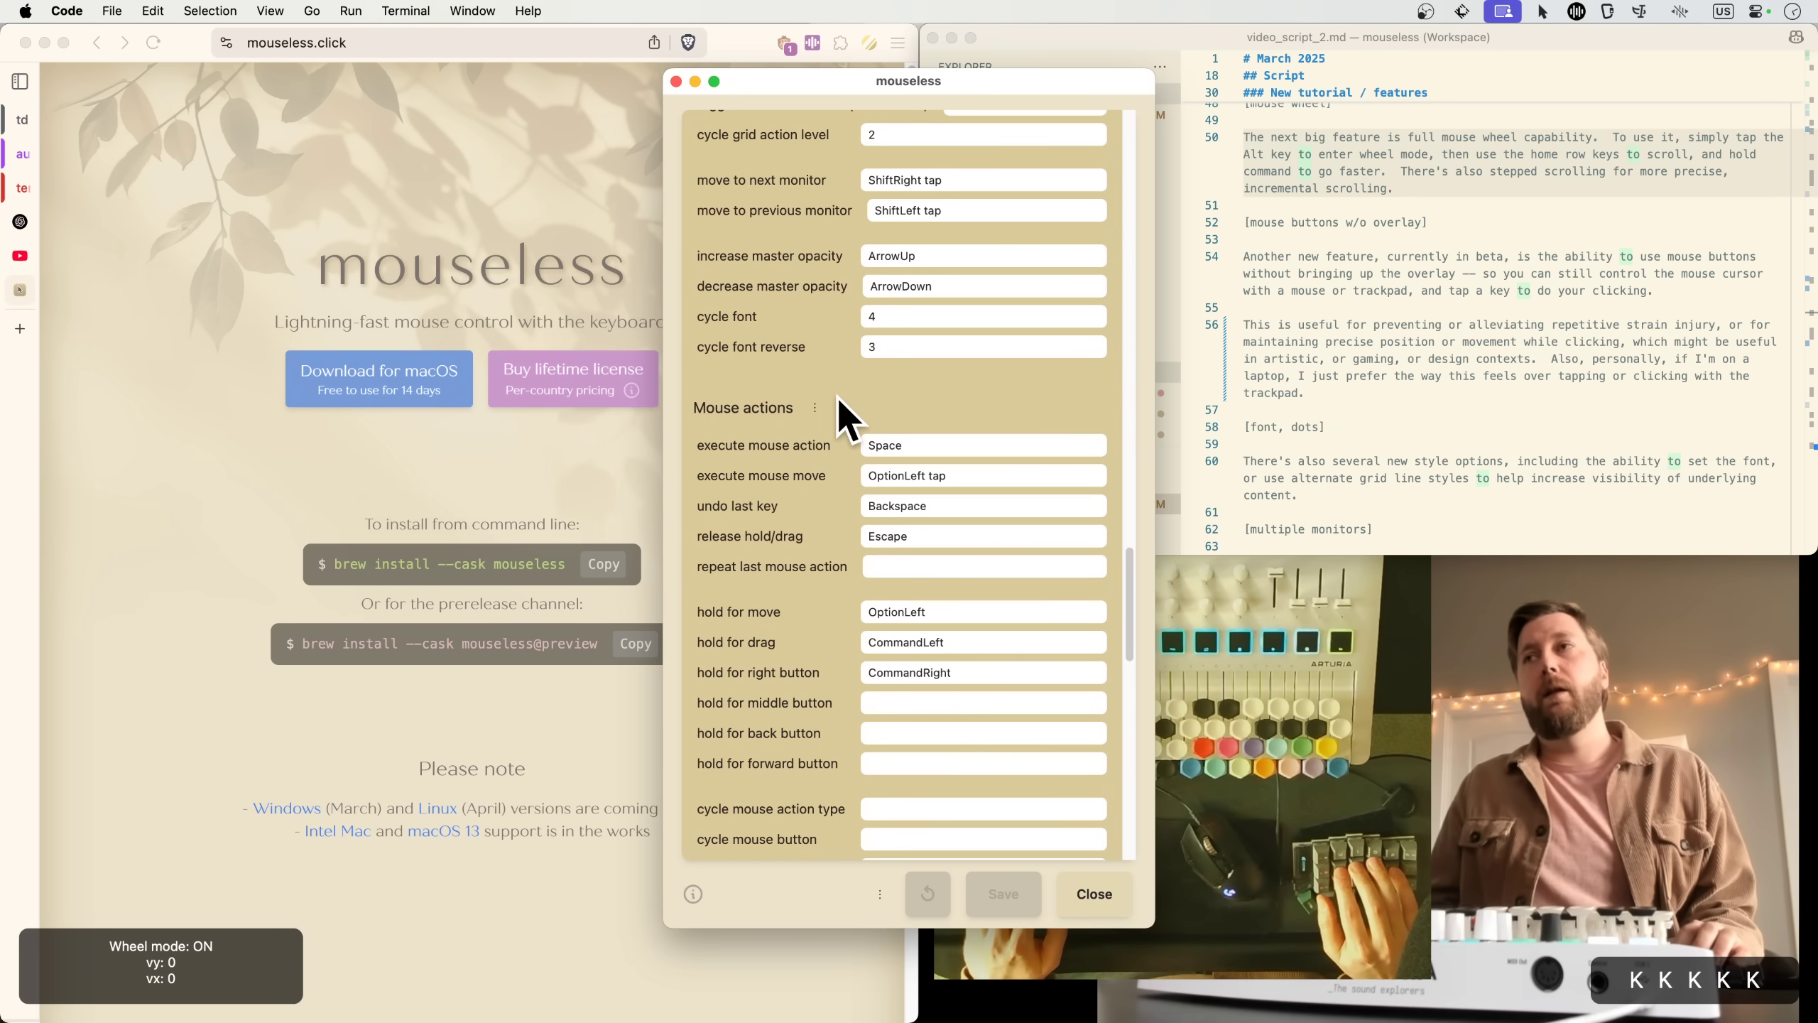
{"action": "scroll", "scroll_direction": "up", "scroll_amount": 3}
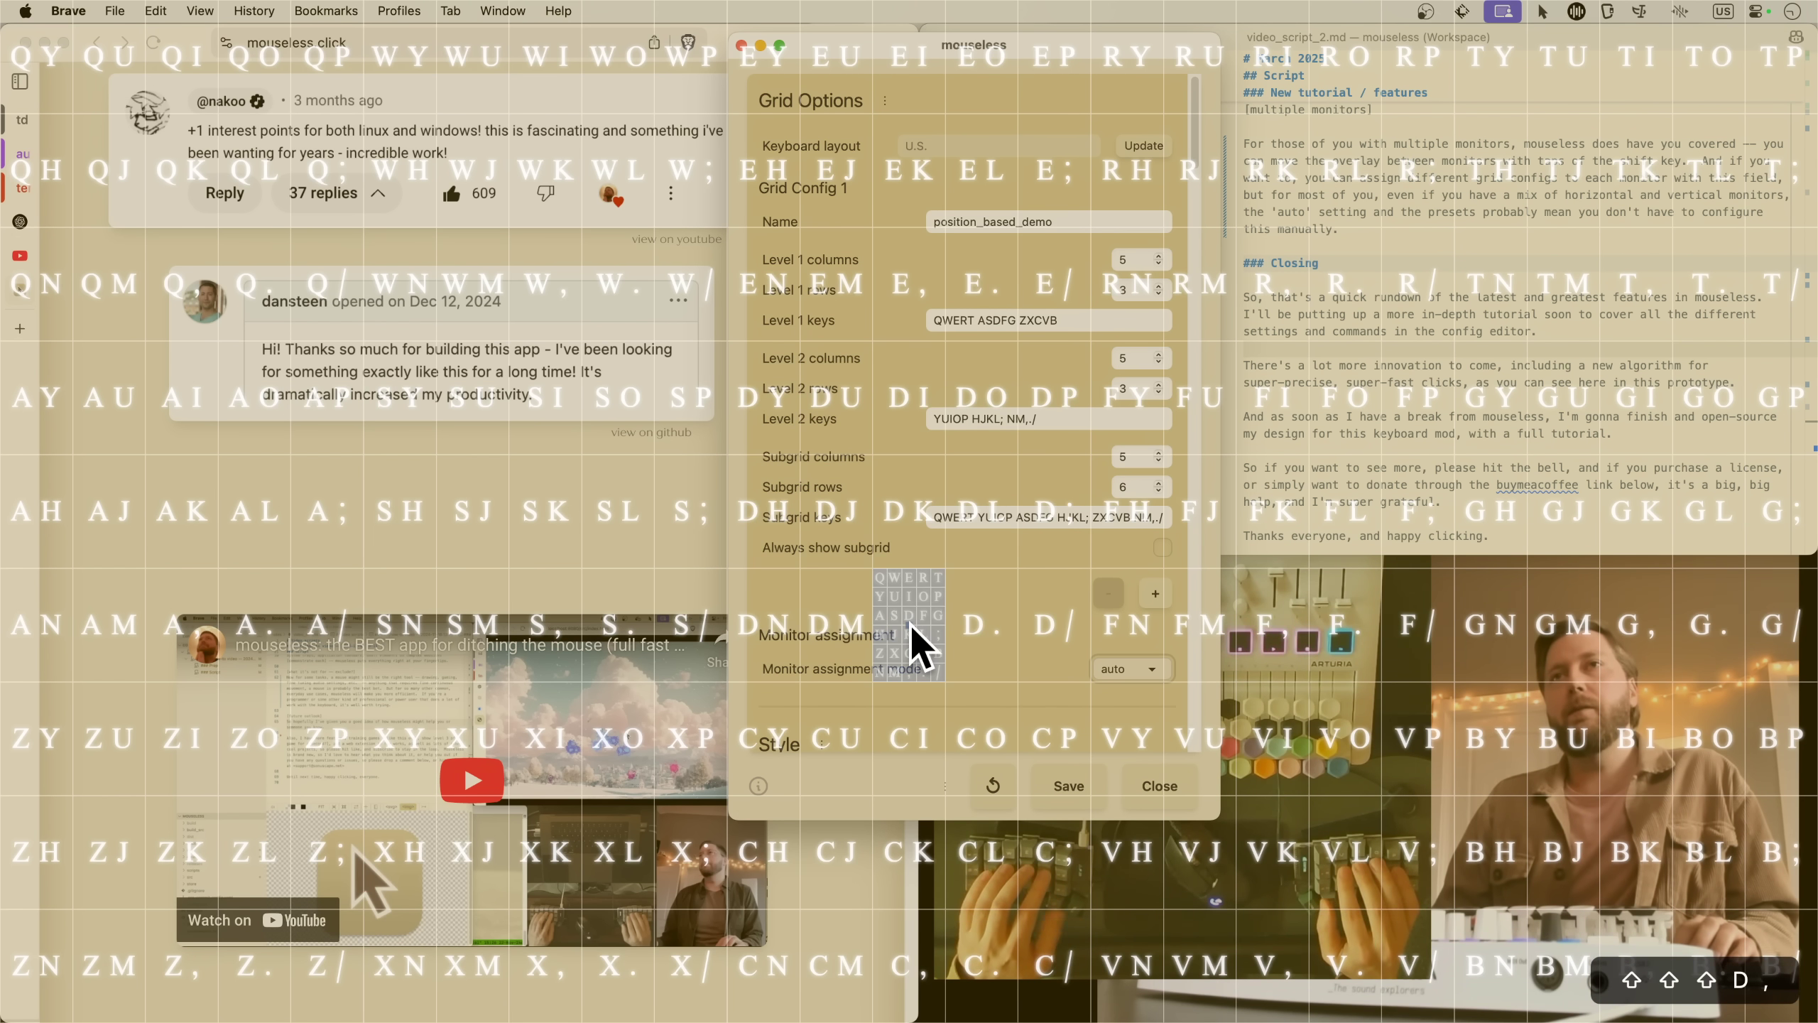
{"action": "mouse_move", "coordinate": [916, 684]}
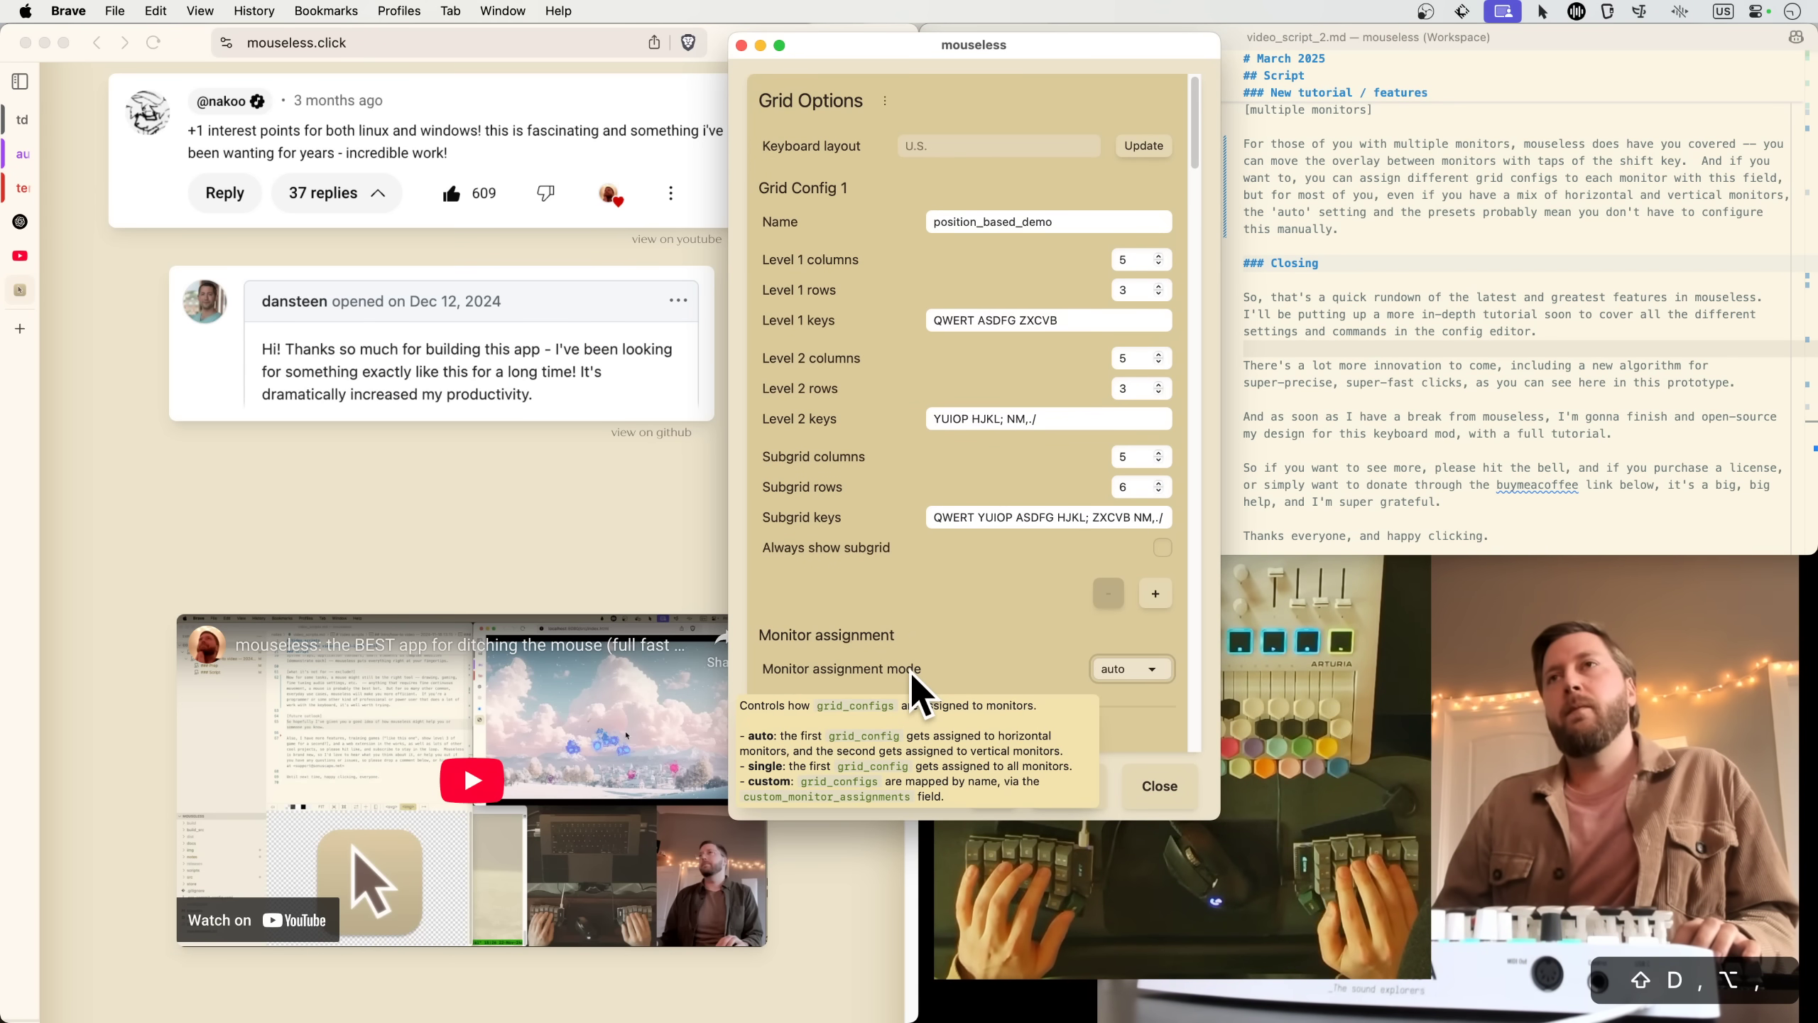
Try custom monitor assignment, return it to auto, and close the config editor.
{"action": "left_click", "coordinate": [1129, 667]}
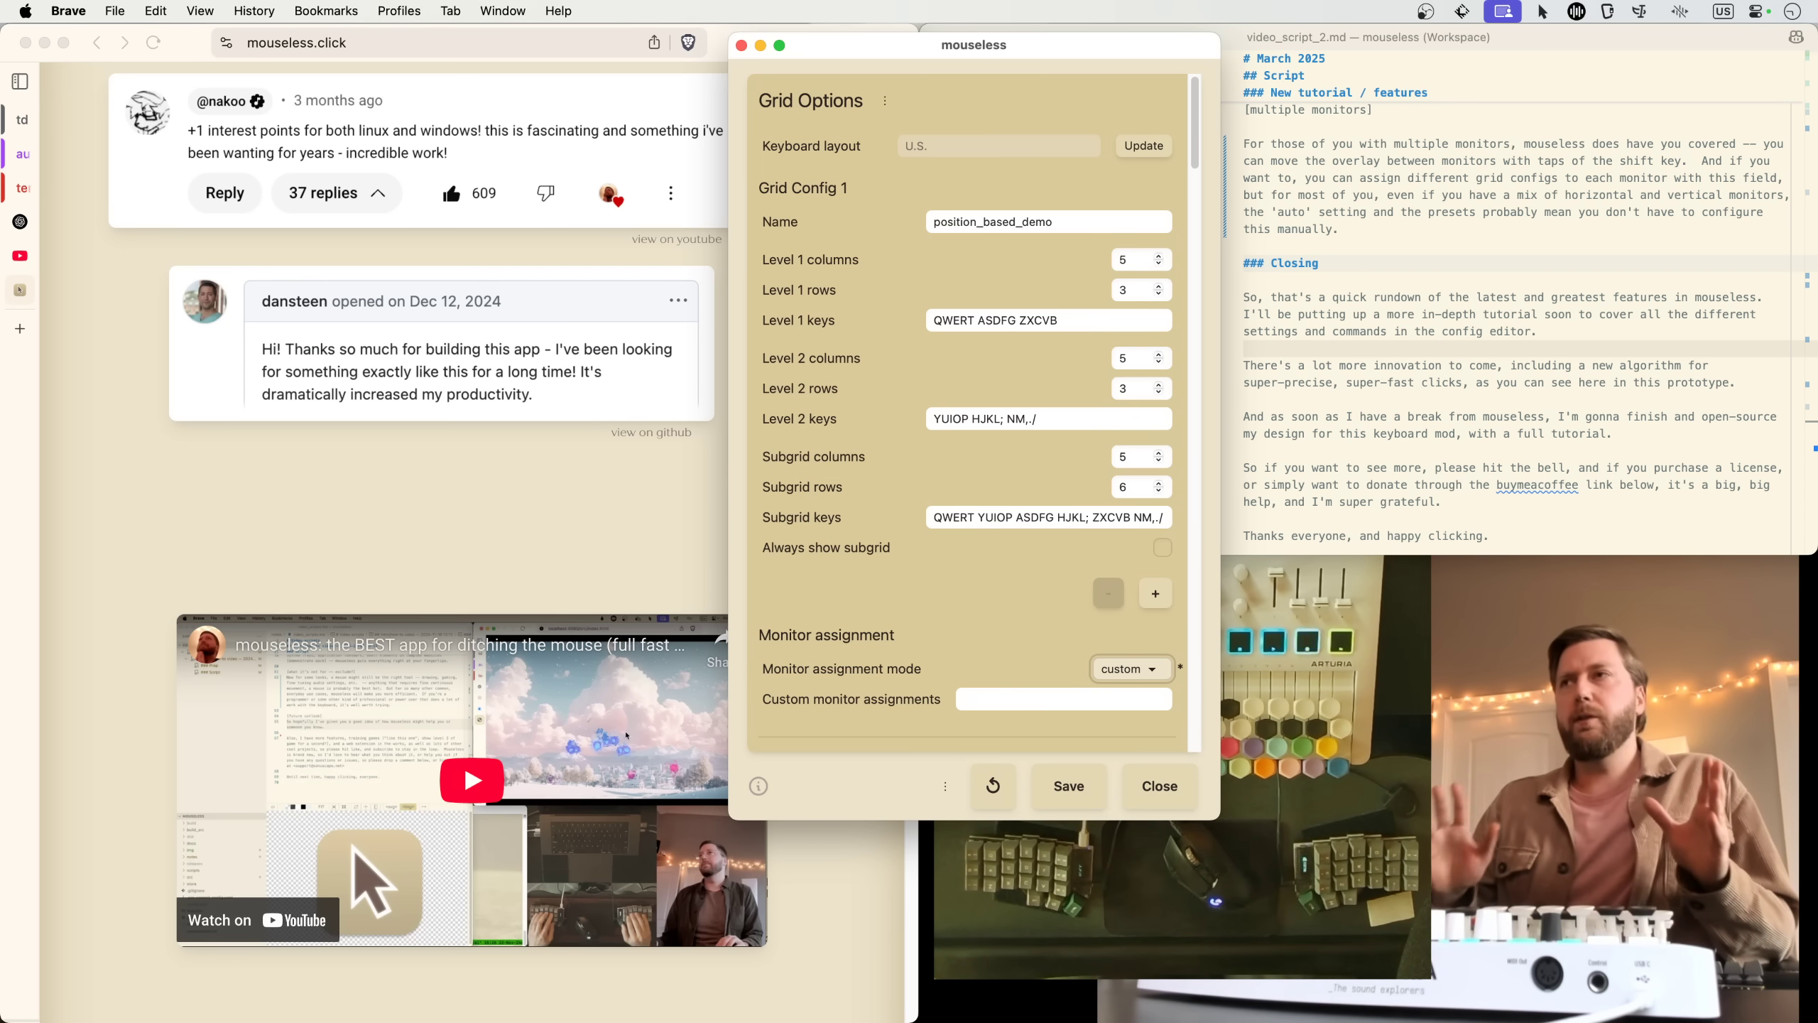
{"action": "left_click", "coordinate": [1127, 668]}
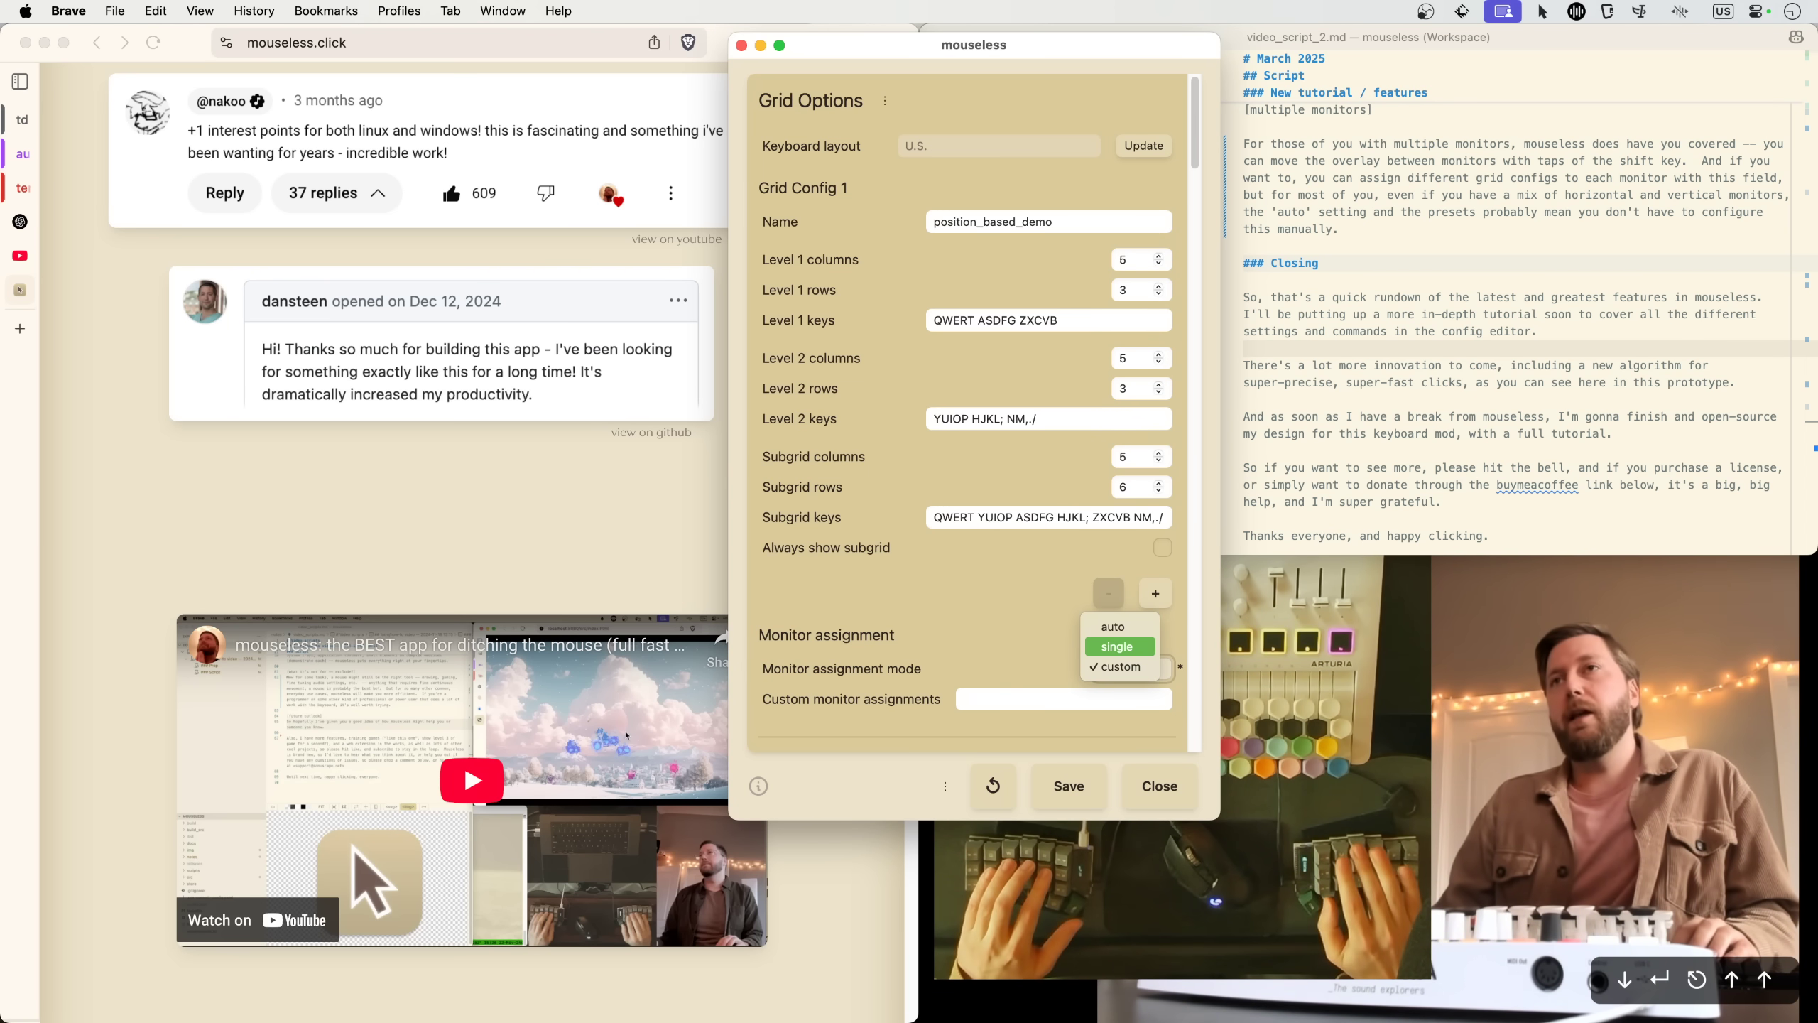
{"action": "left_click", "coordinate": [1109, 626]}
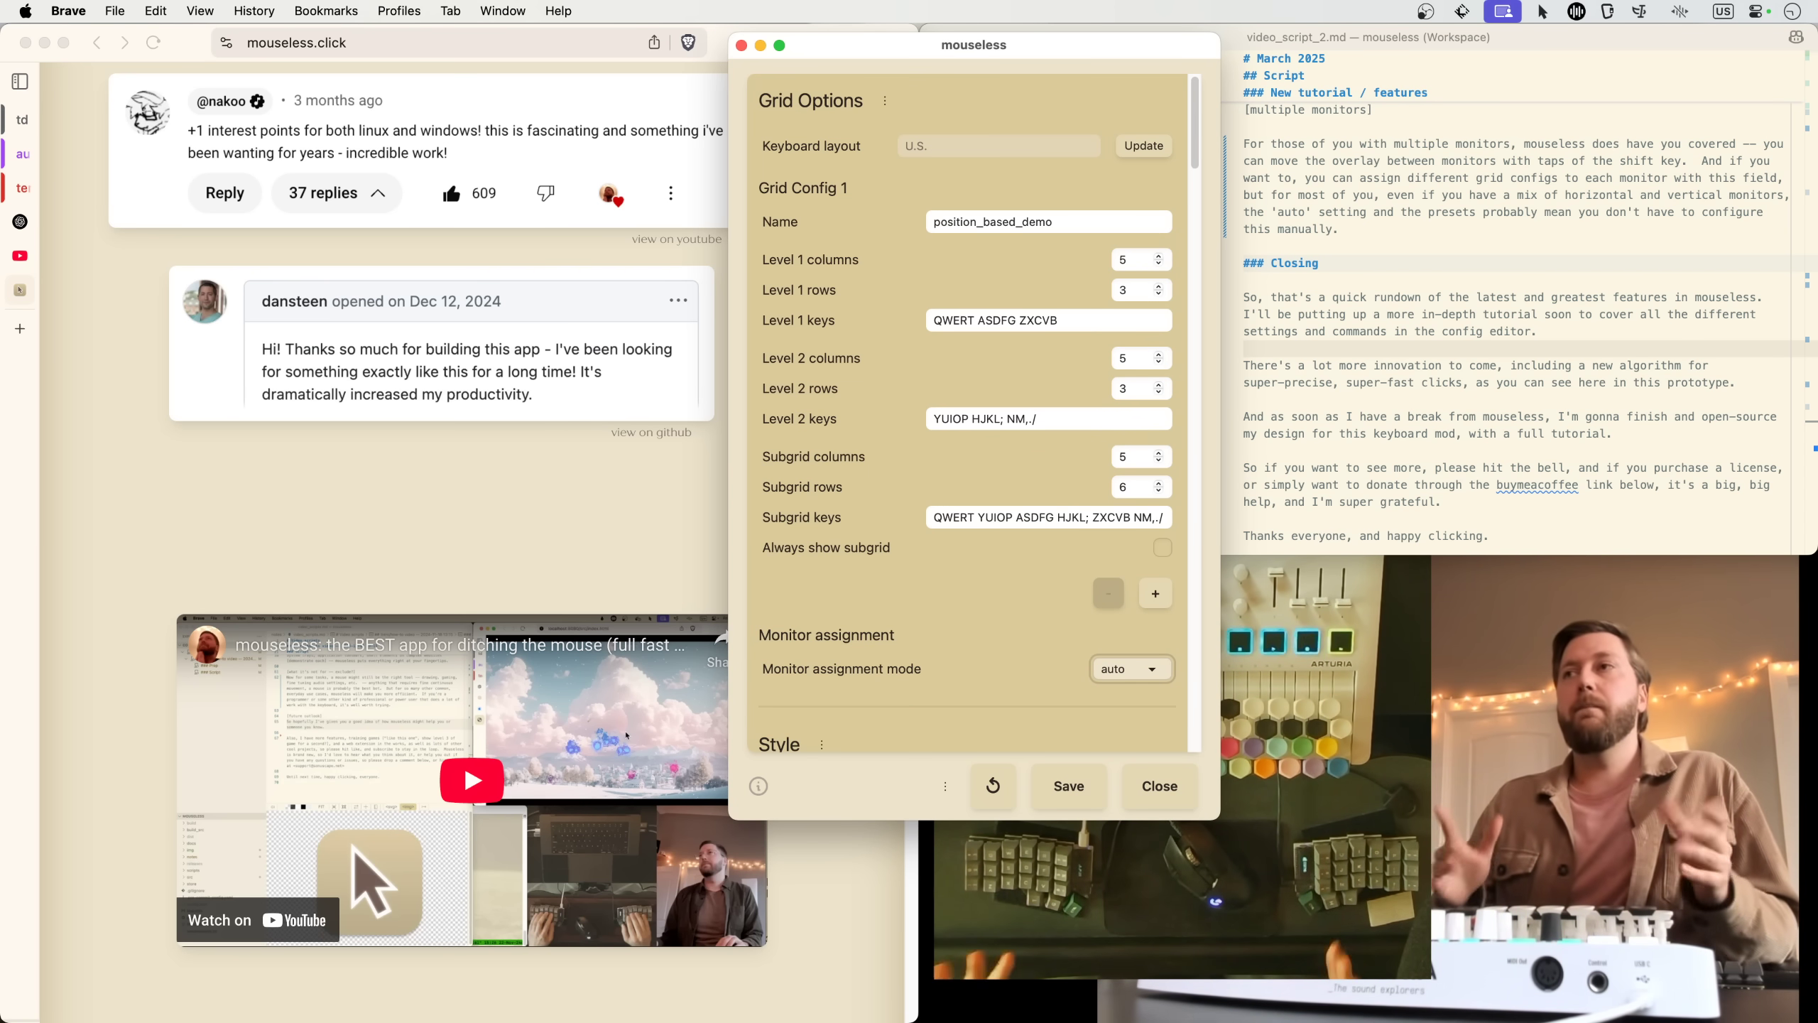
{"action": "left_click", "coordinate": [1158, 786]}
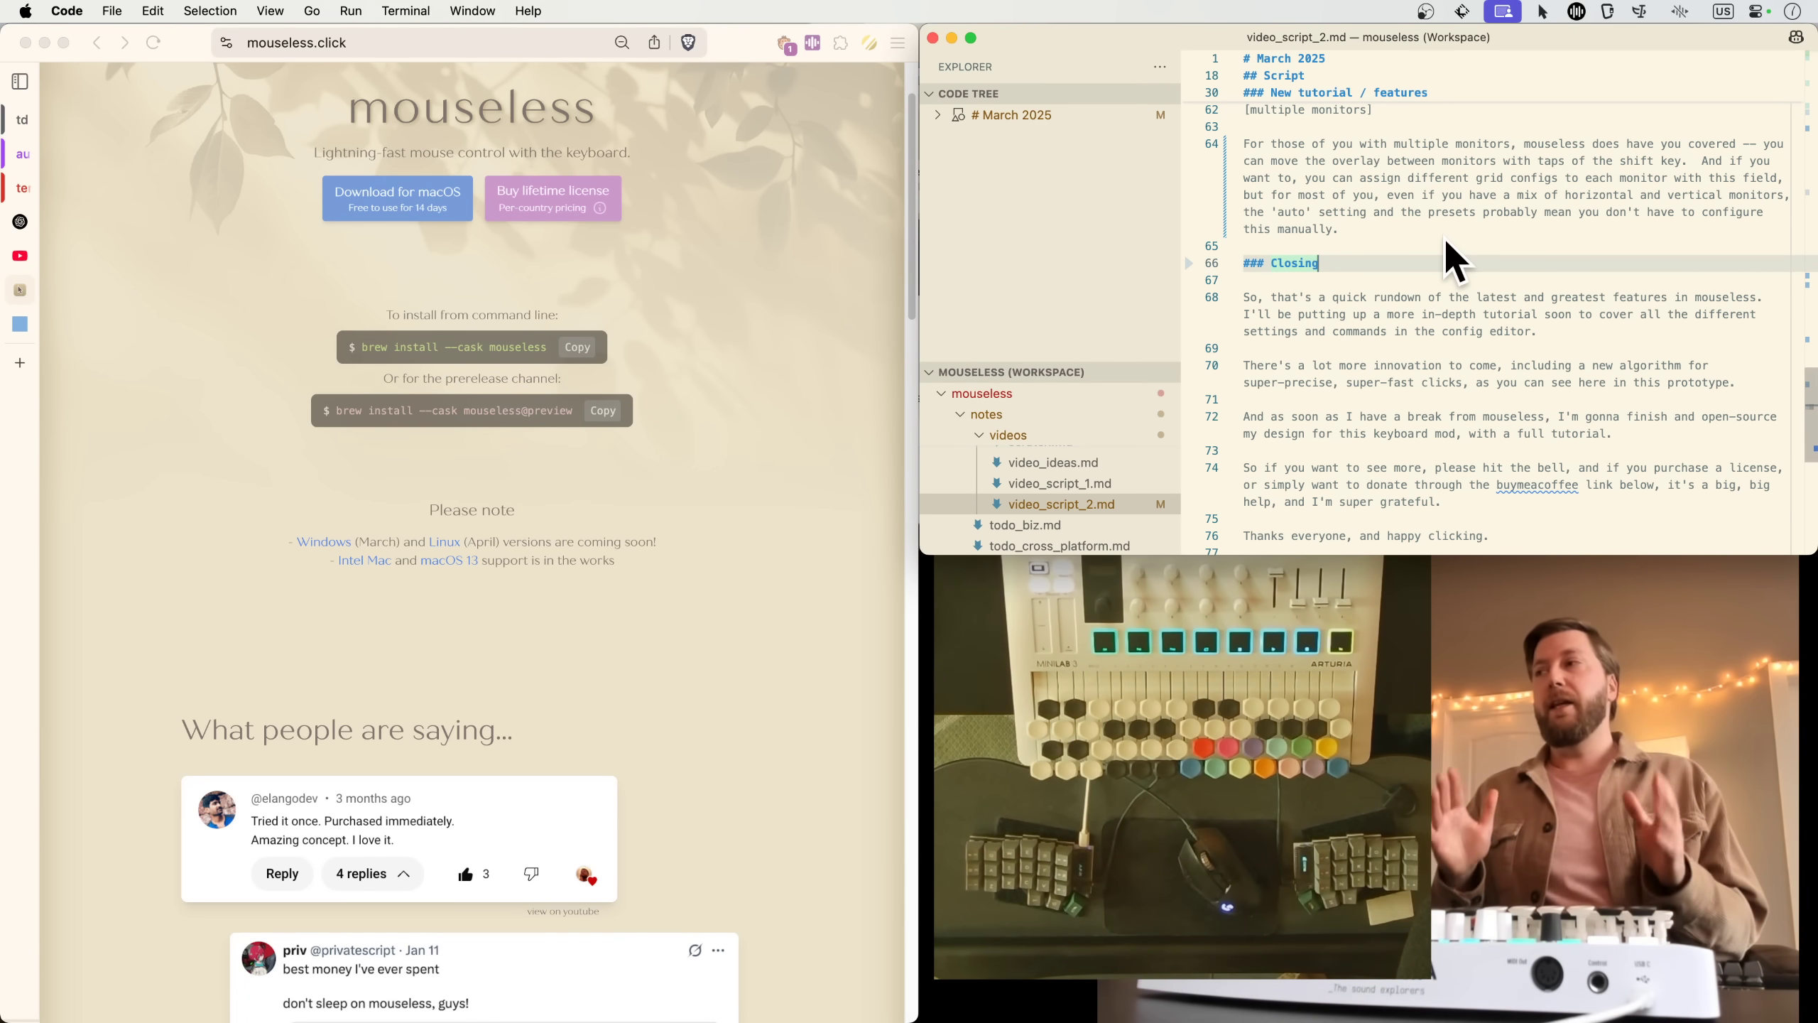